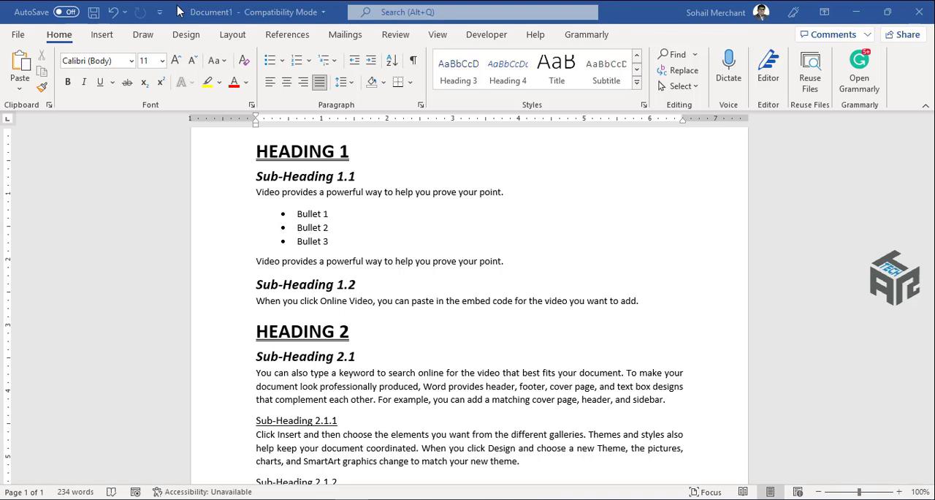
mouse_move(161, 16)
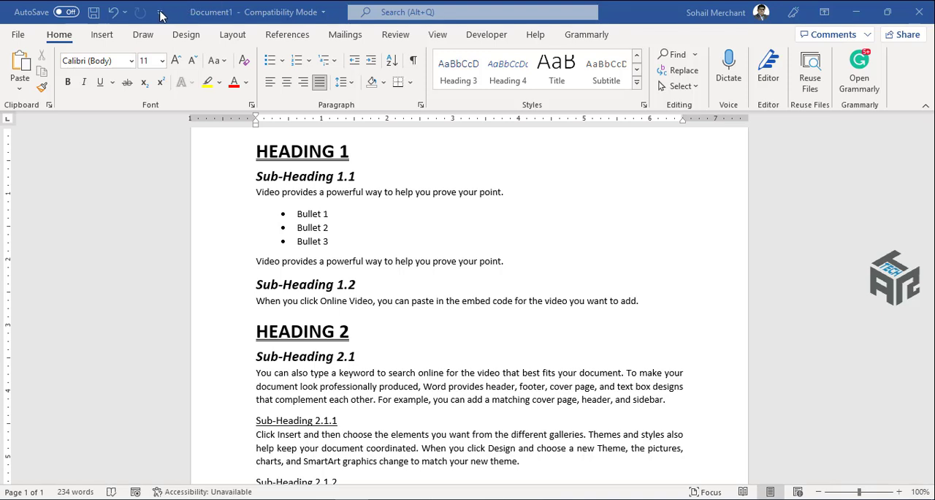
Open the Customize Quick Access Toolbar menu in Word's title bar.
left_click(160, 11)
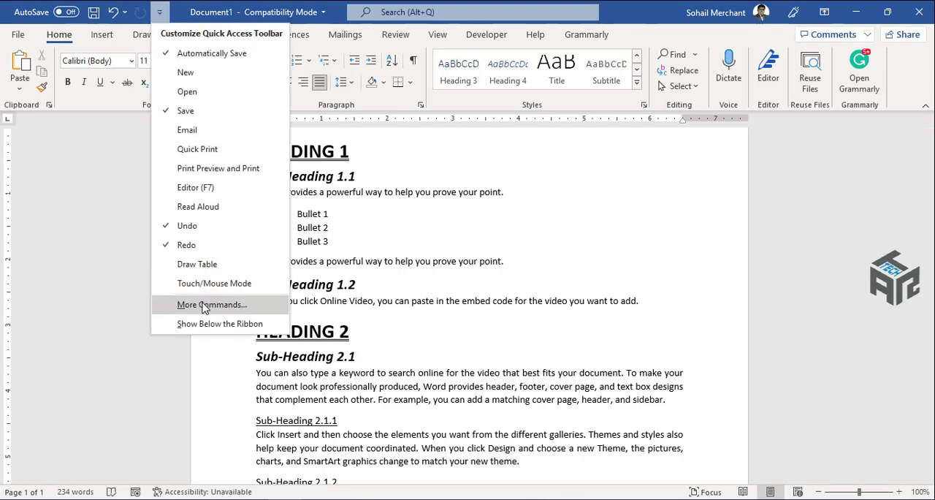
Add Send to Microsoft PowerPoint from All Commands to the Quick Access Toolbar.
left_click(213, 304)
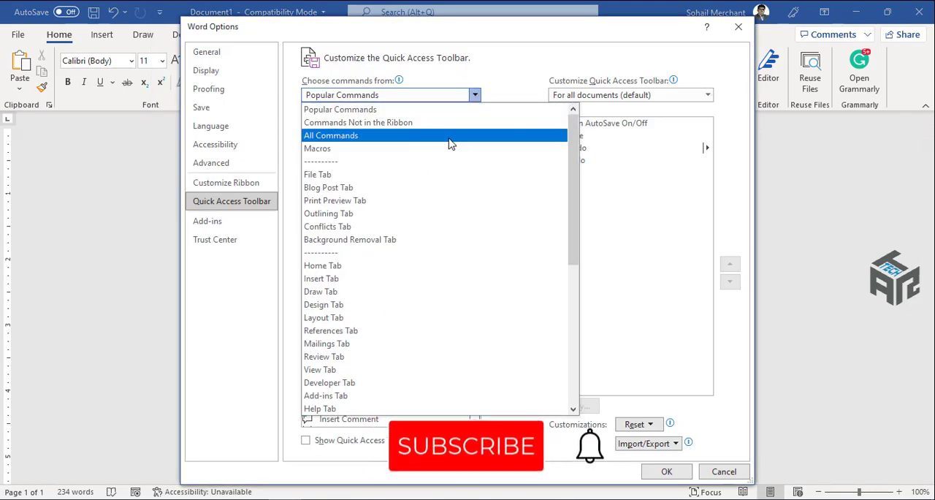
left_click(330, 135)
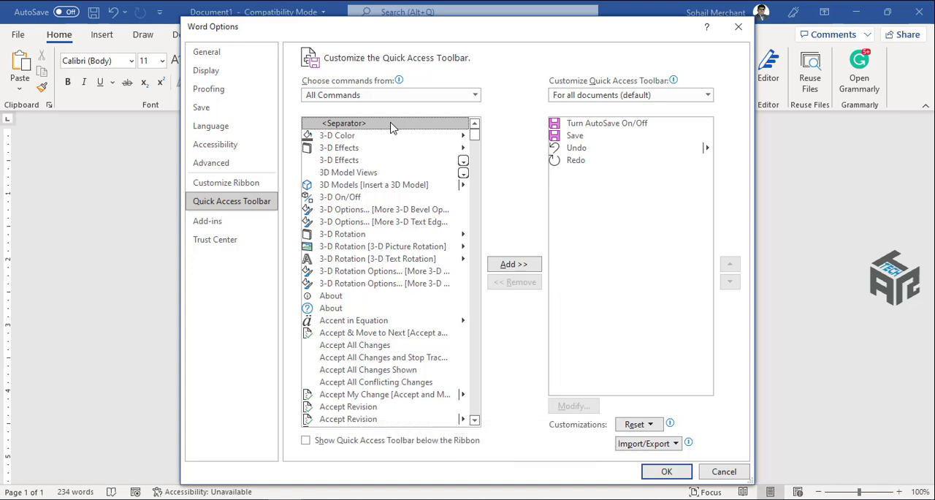
mouse_move(394, 138)
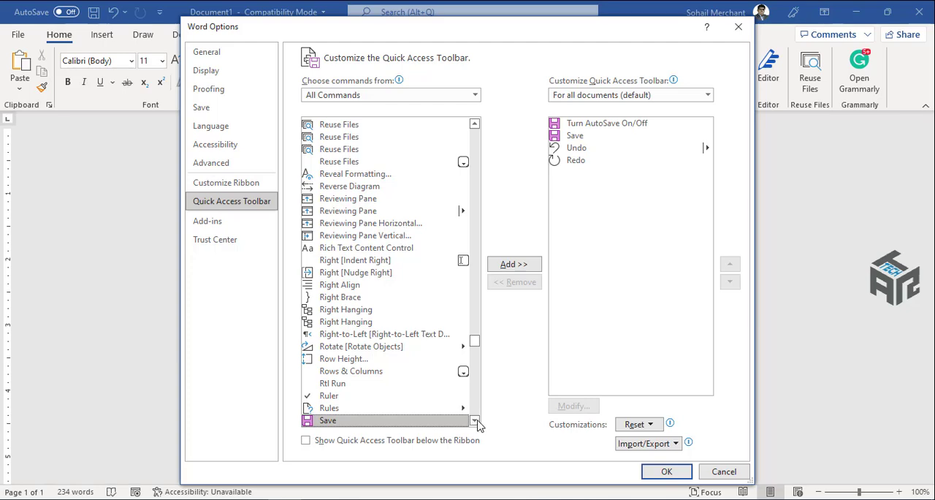
scroll("down", 3)
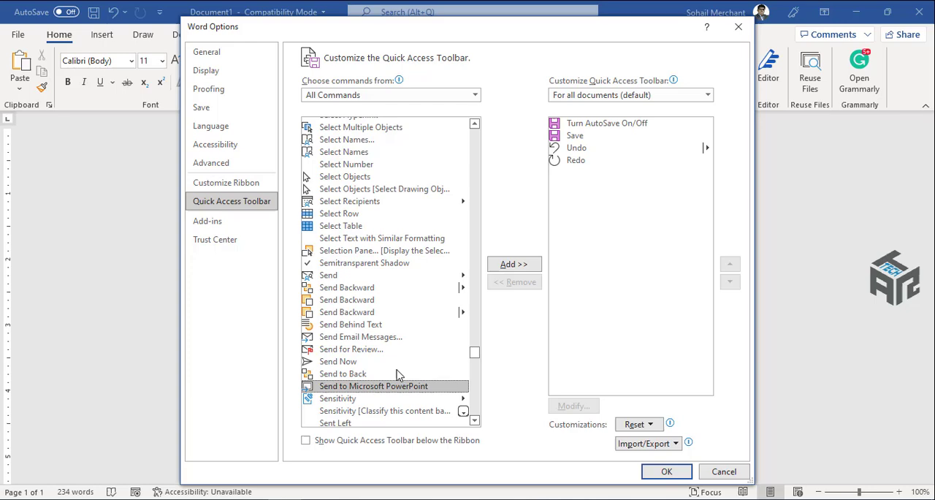
left_click(514, 263)
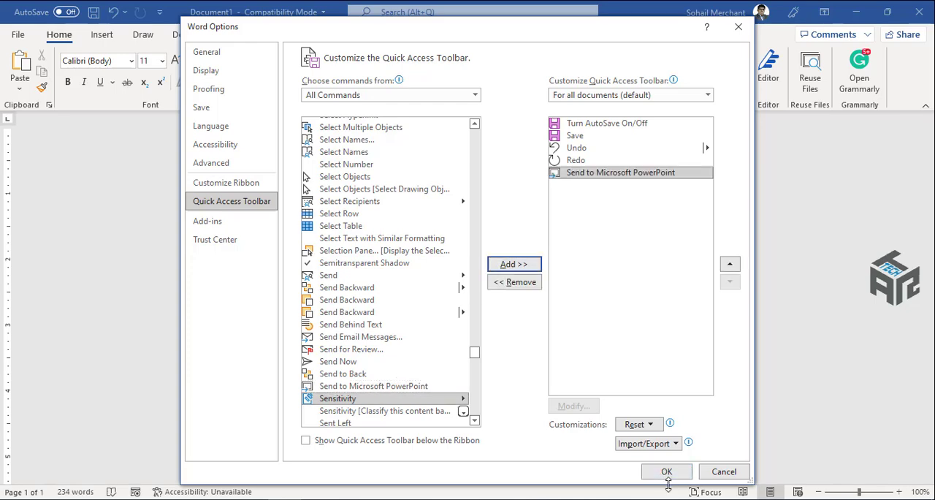
left_click(665, 471)
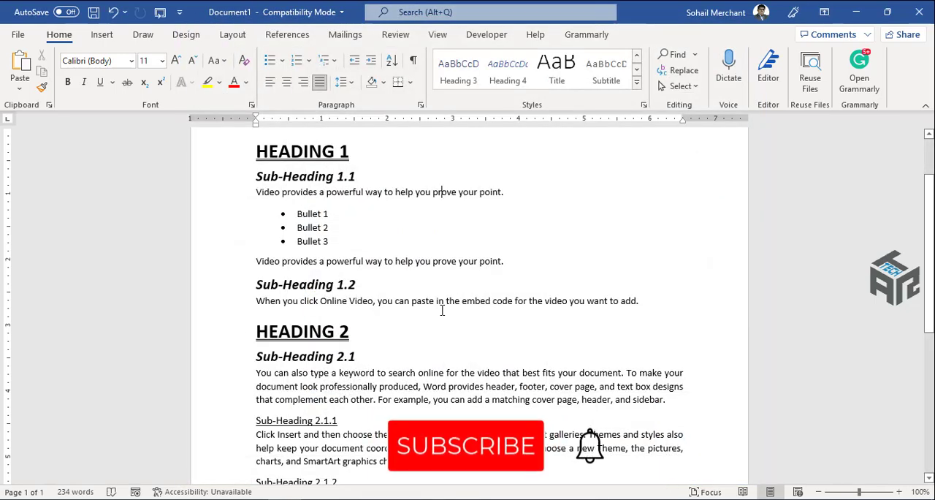
mouse_move(160, 12)
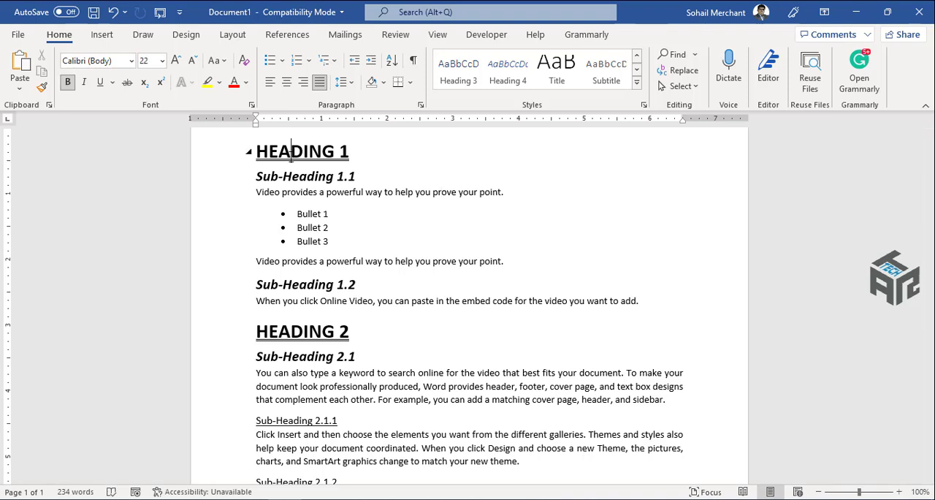
mouse_move(532, 115)
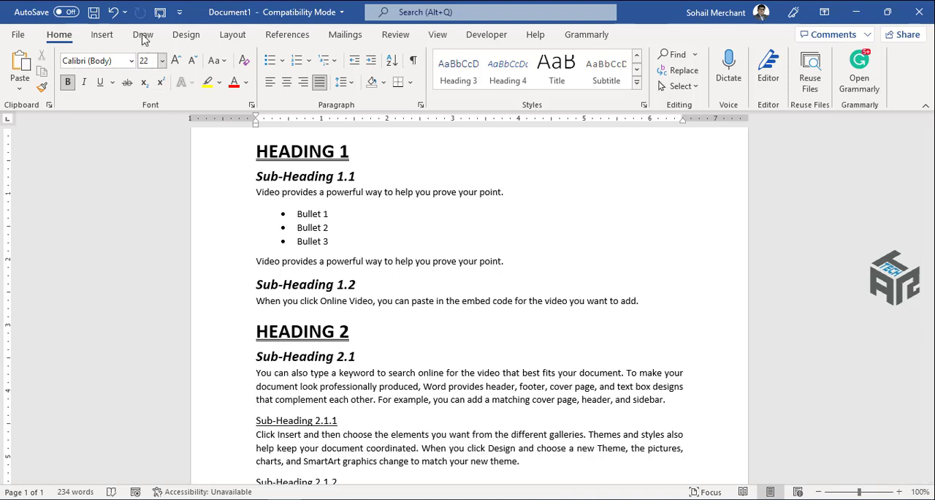
mouse_move(160, 12)
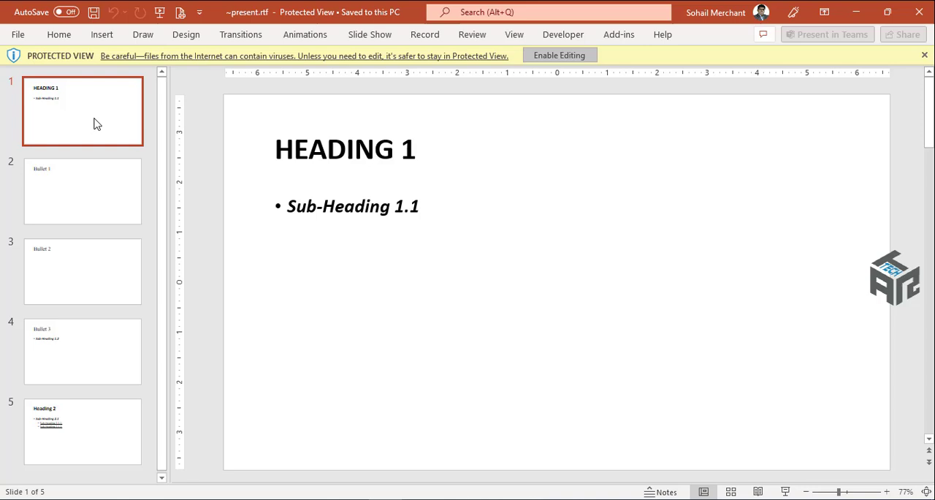
Enable editing on the new five-slide PowerPoint presentation.
left_click(559, 55)
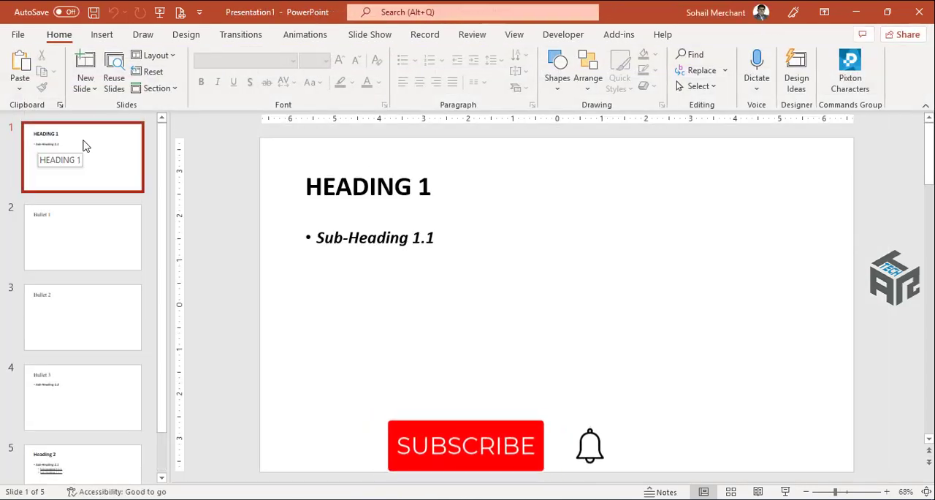
Apply the Title Slide layout to slide 1 from the Layout menu.
left_click(154, 55)
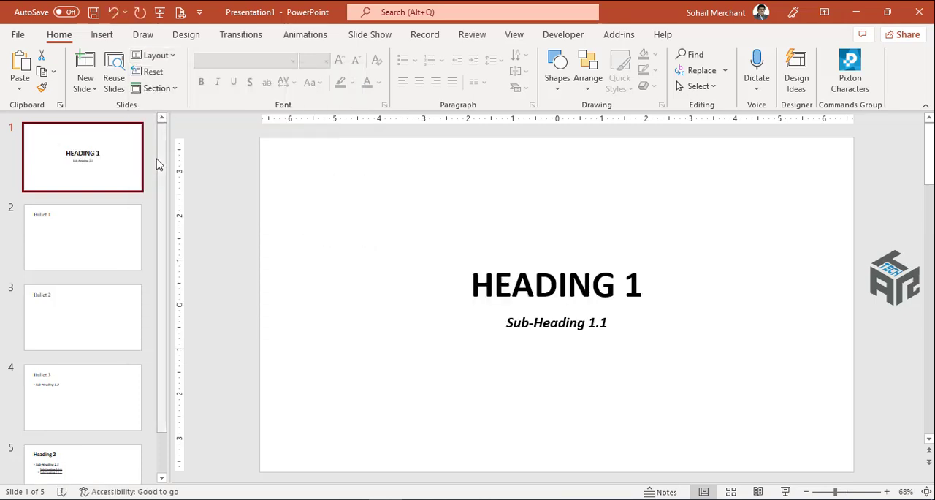
scroll("down", 3)
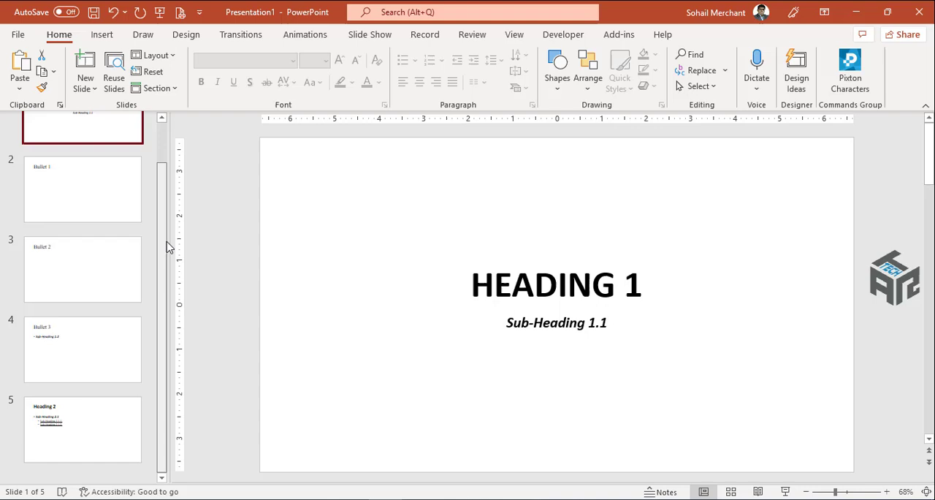